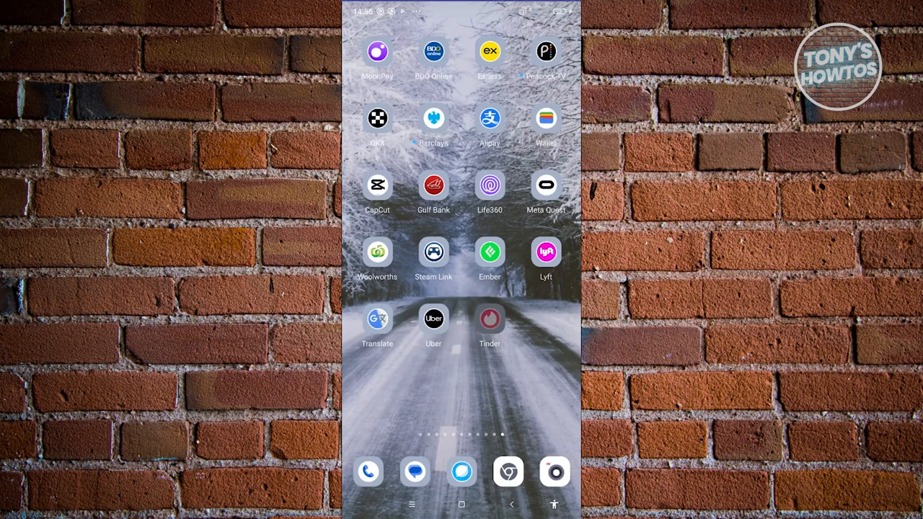
- Launch Tinder from the Android home screen, landing on the 25%-complete profile page
click(488, 325)
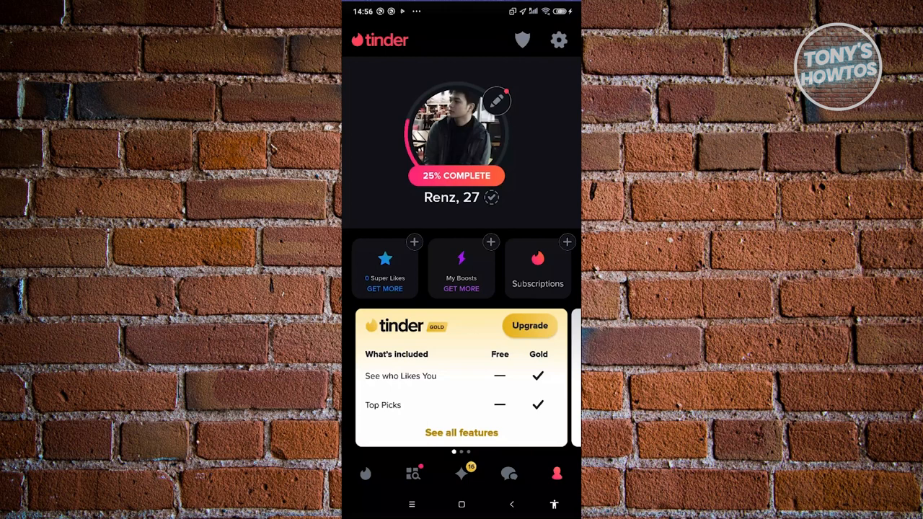
- Go to the matches and messages list via the chat tab in the bottom bar
click(508, 474)
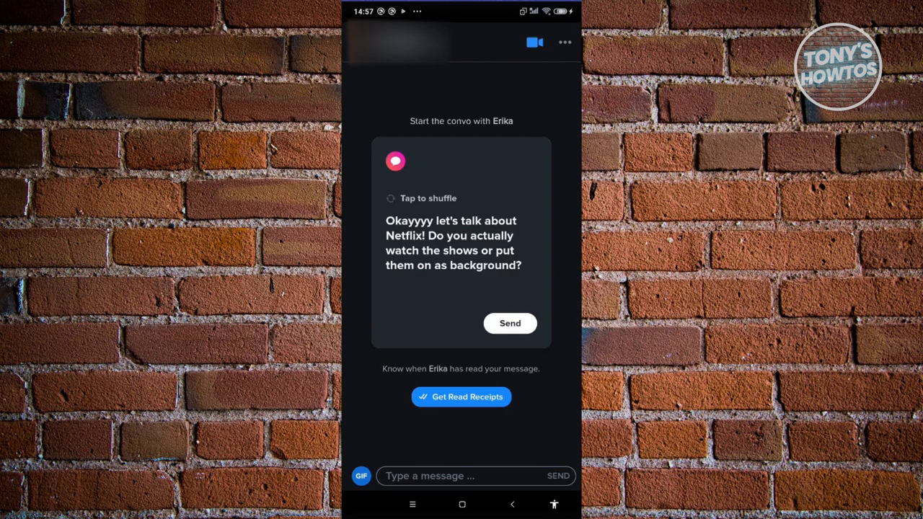
- Leave the match's chat and dismiss the Tinder Gold subscription offer
click(420, 198)
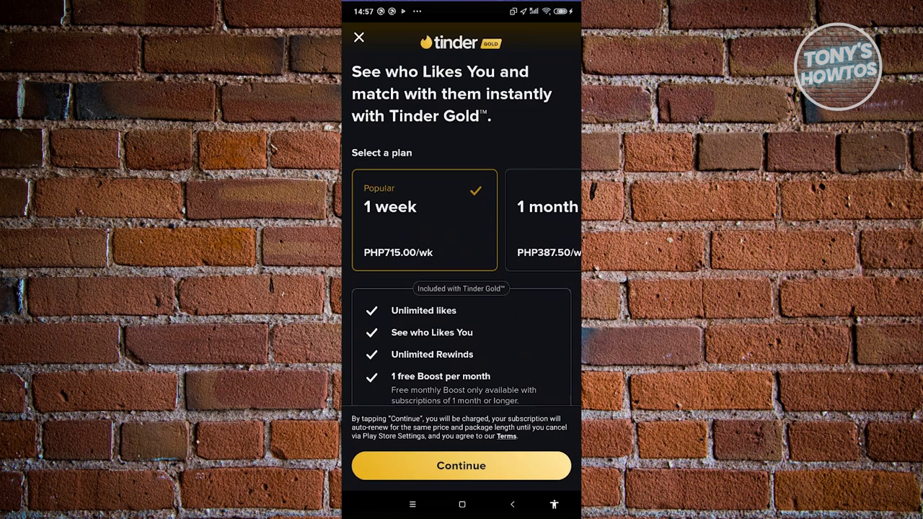
click(358, 37)
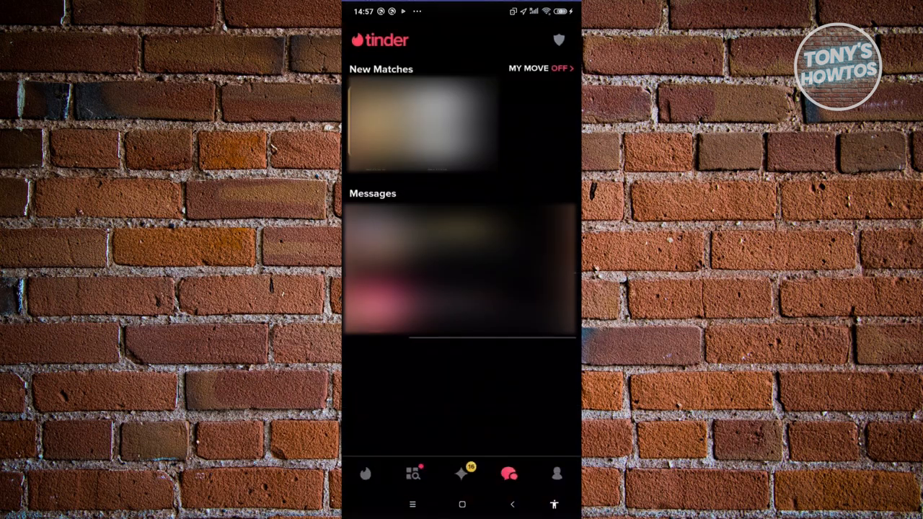